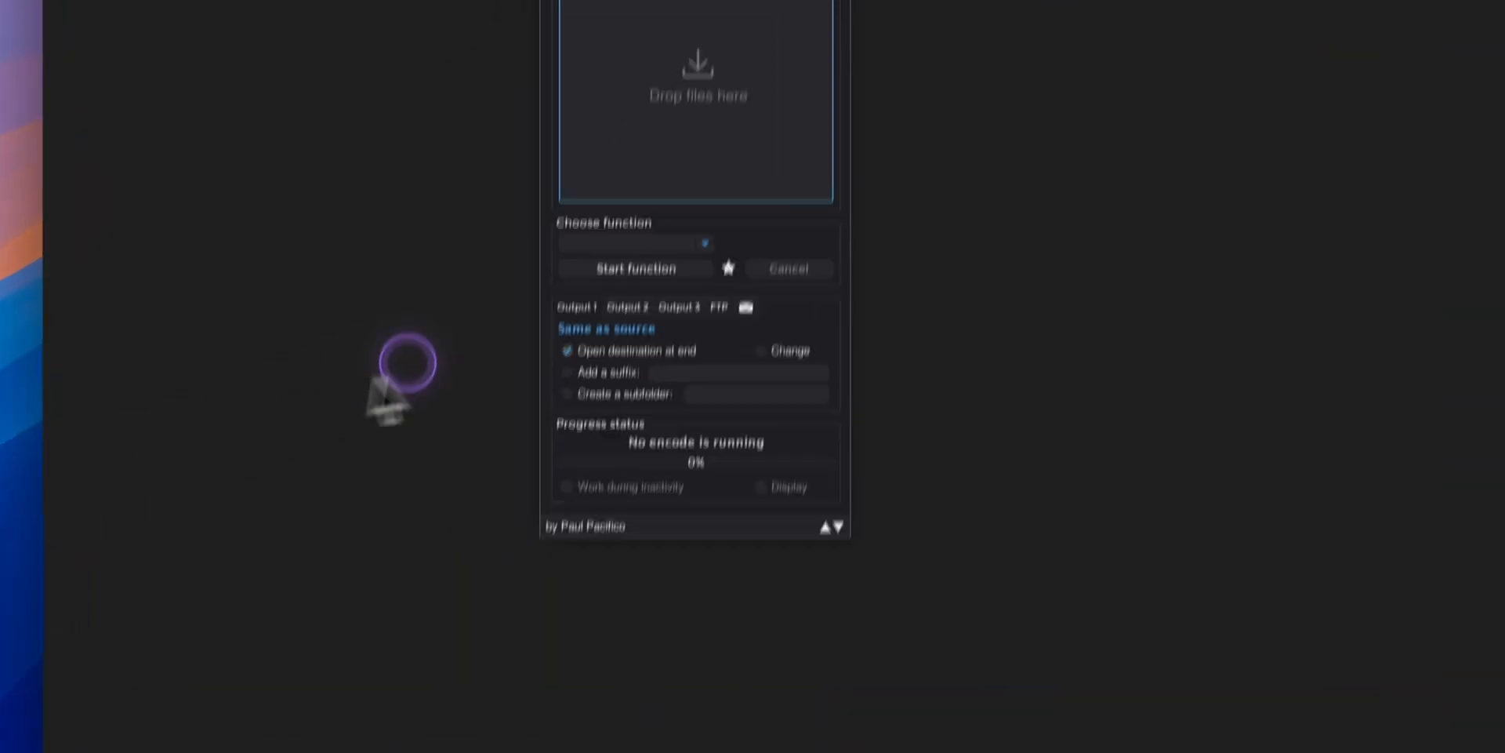
Load the Frame Rate Showdown video from the desktop into the file list
left_click_drag(394, 384, 682, 211)
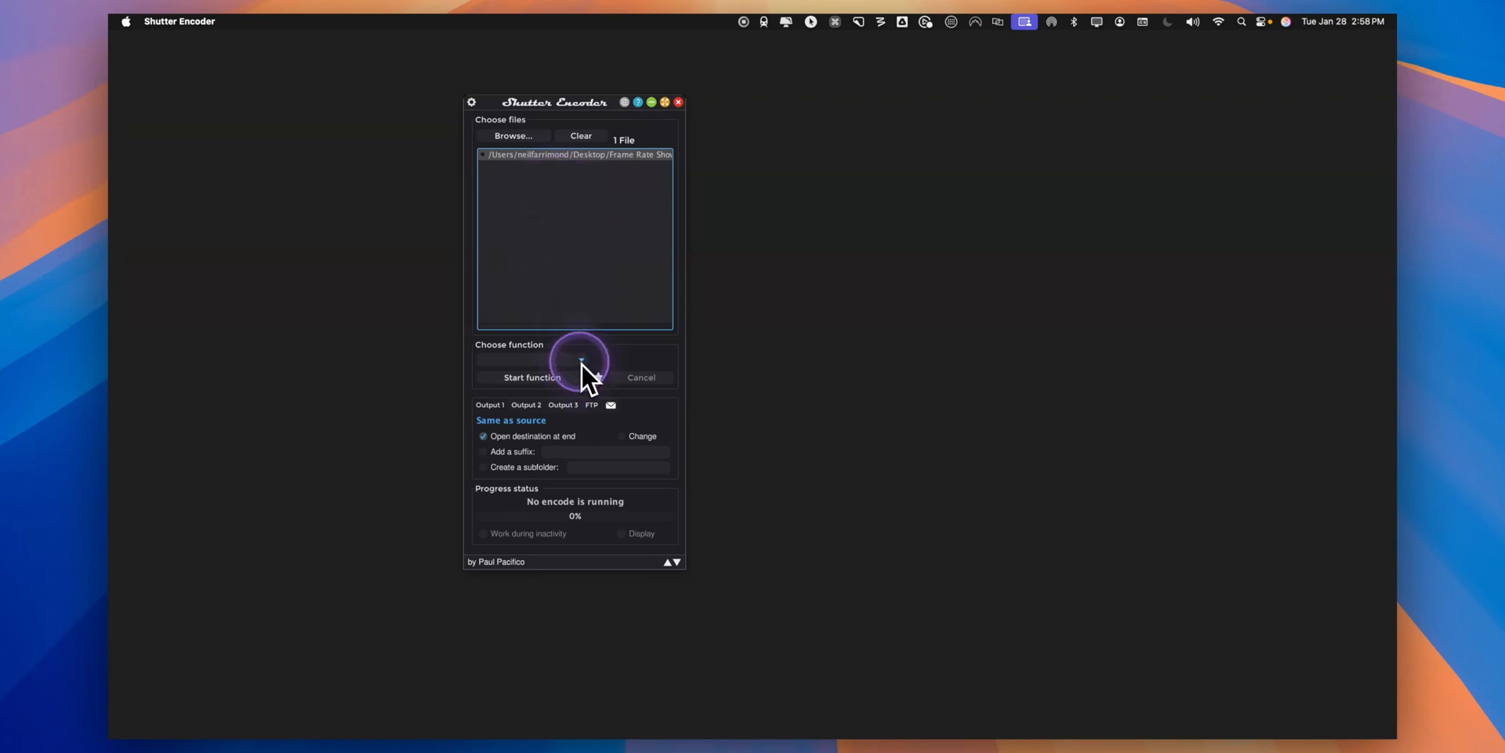
Choose the VP9 function, keeping .webm as the output extension
left_click(574, 360)
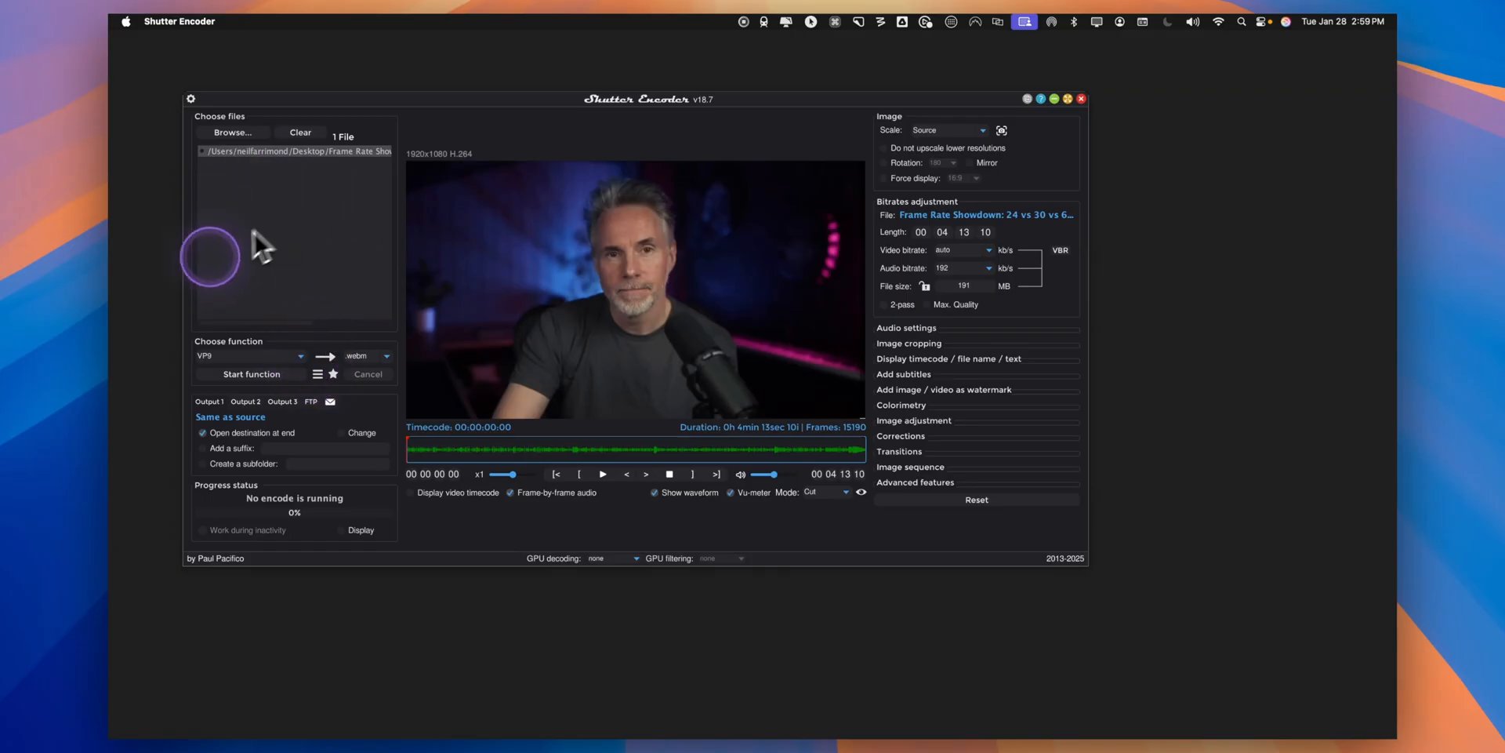
mouse_move(1005, 285)
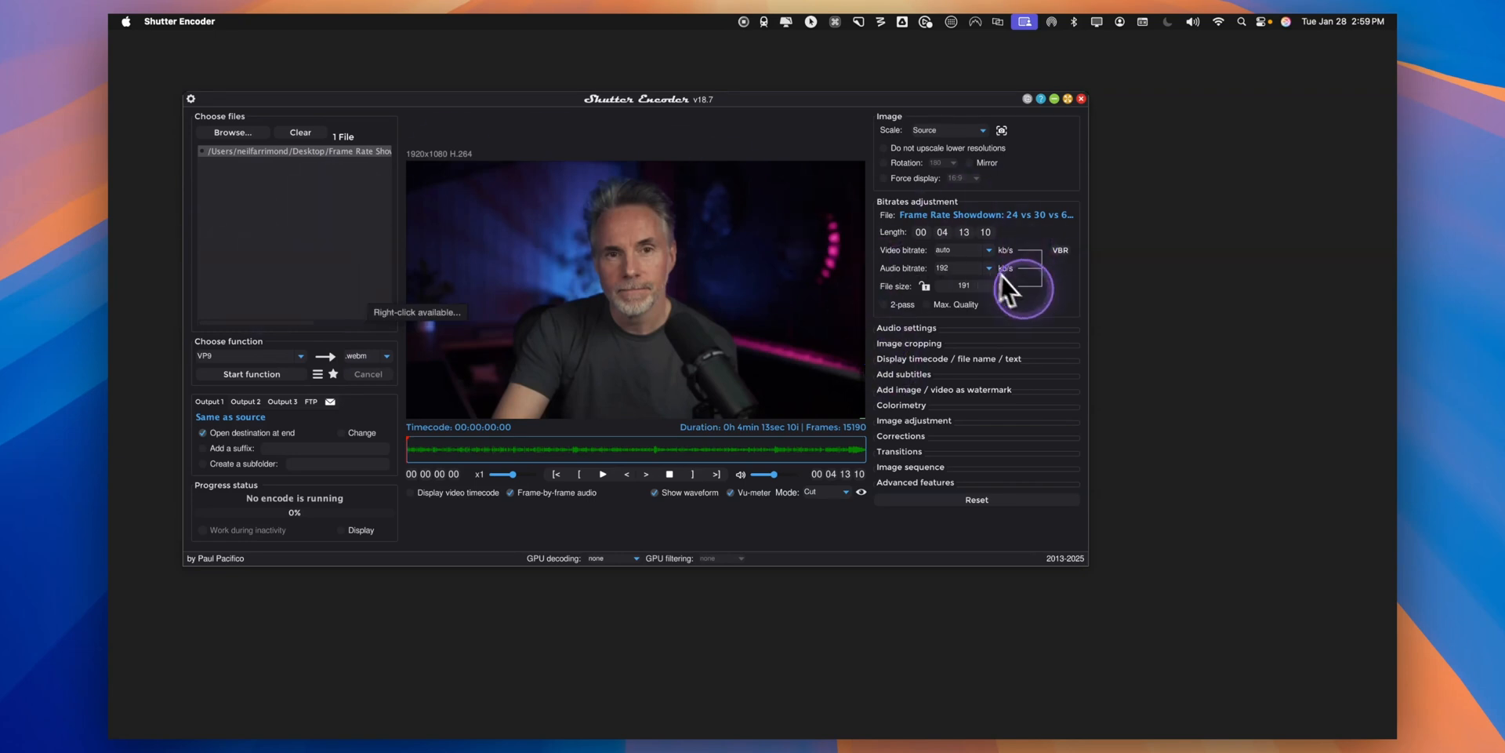
left_click(1003, 285)
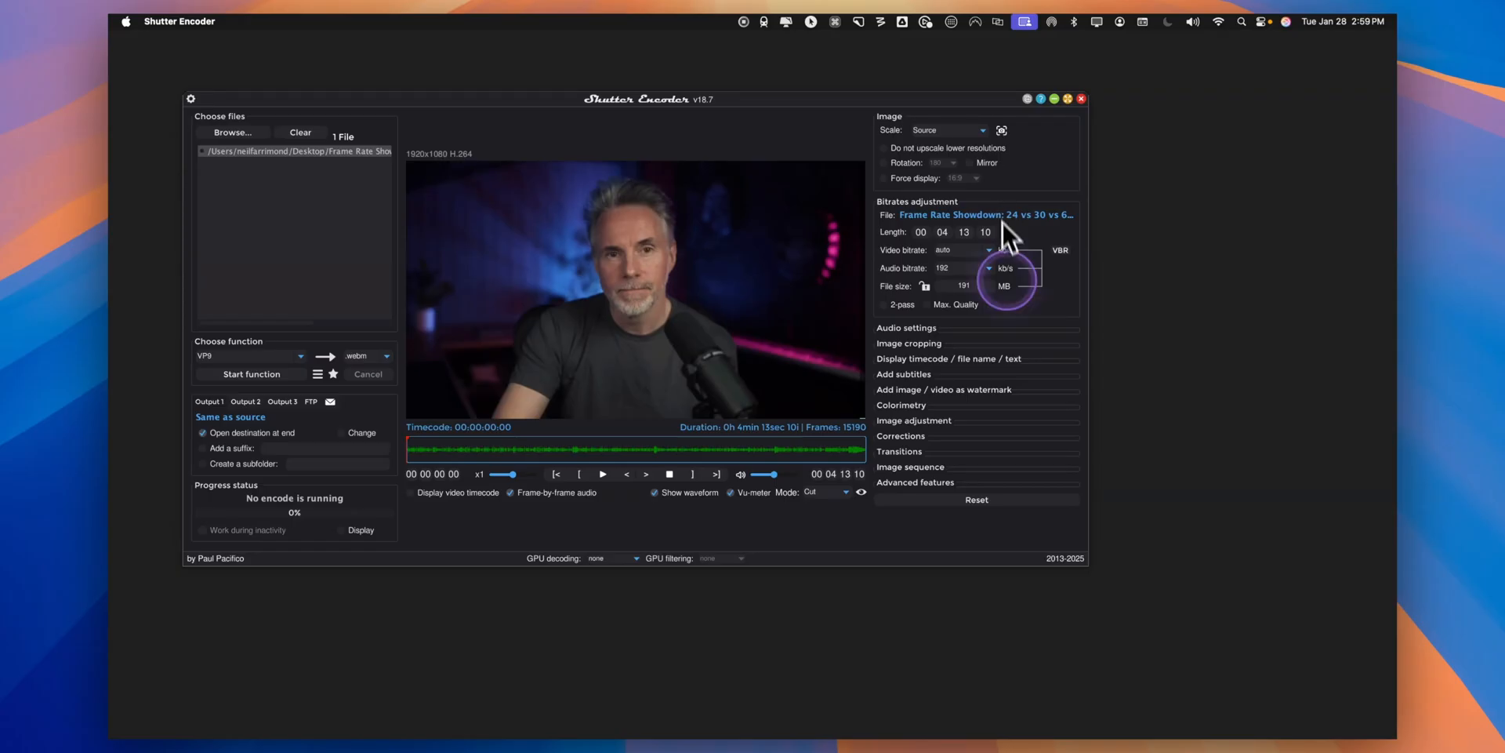
mouse_move(945, 498)
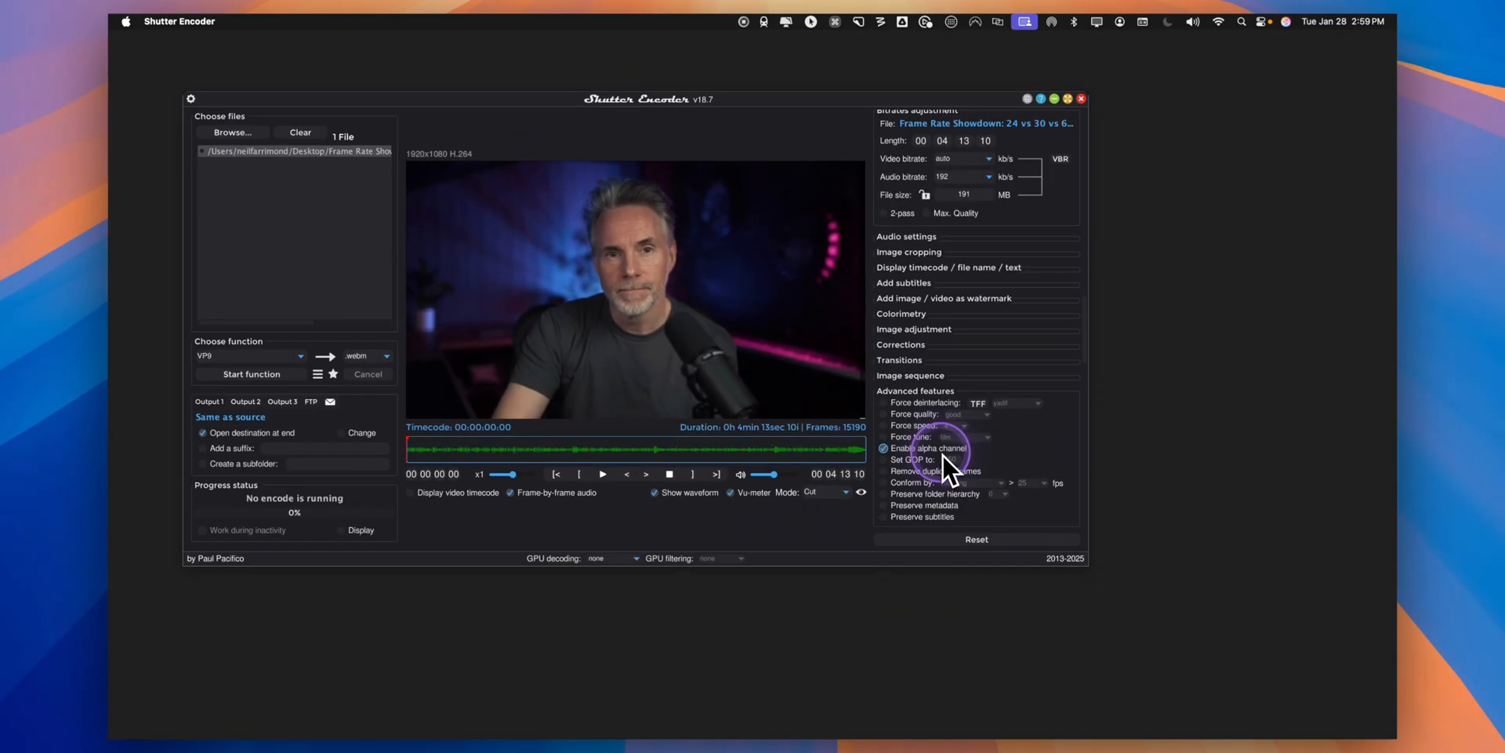
Enable the alpha channel option under Advanced features for the VP9 output
left_click(882, 447)
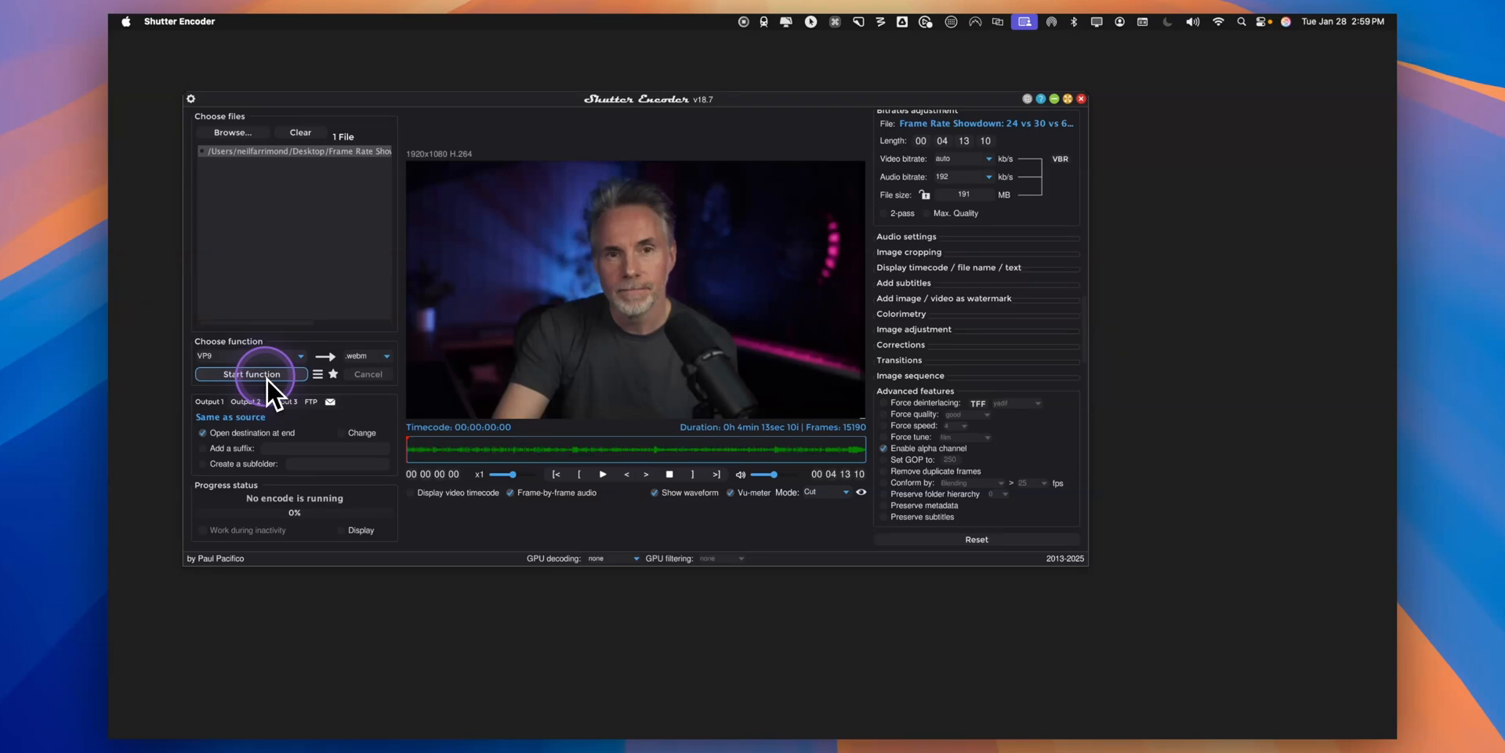
left_click(249, 373)
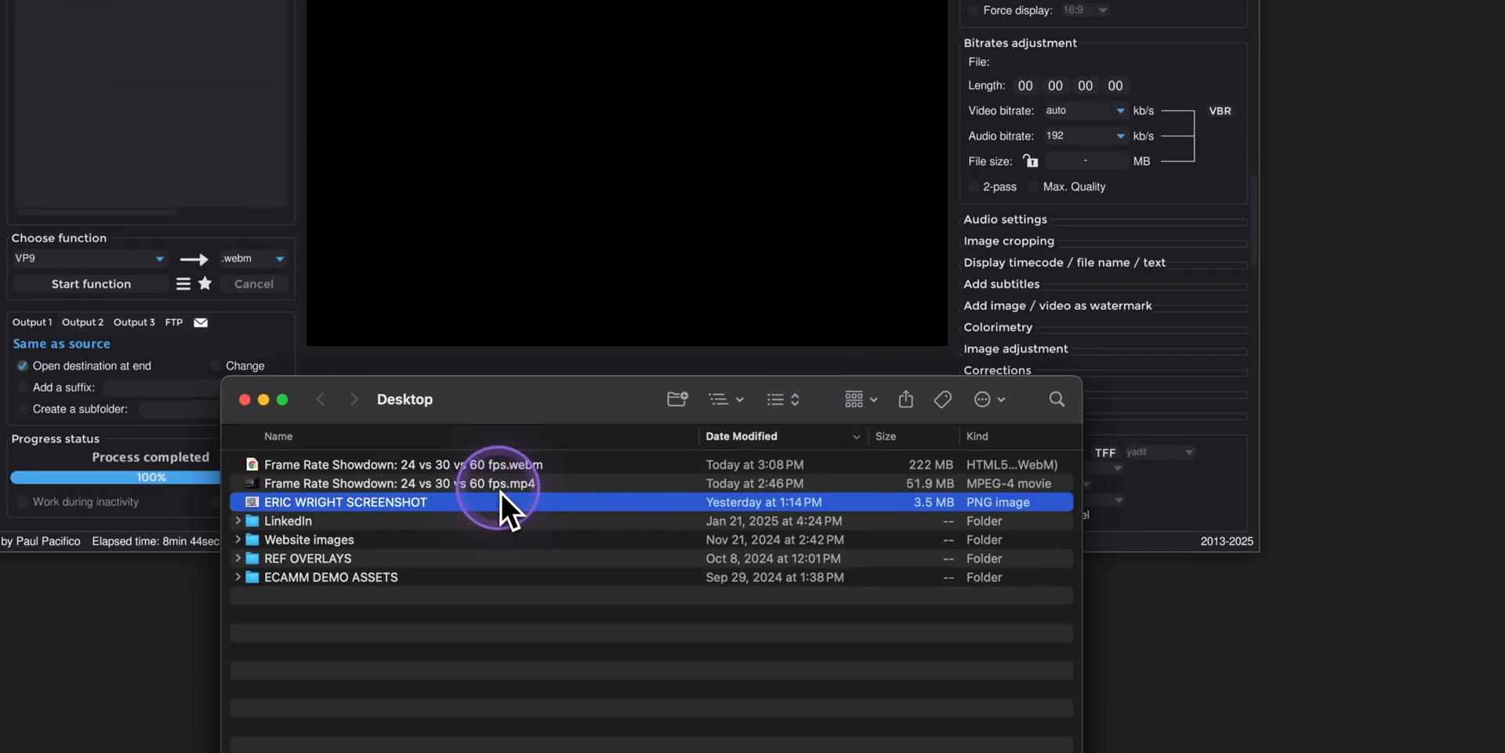
Open the converted 222 MB .webm file from the Desktop so it plays in Chrome
left_click(403, 464)
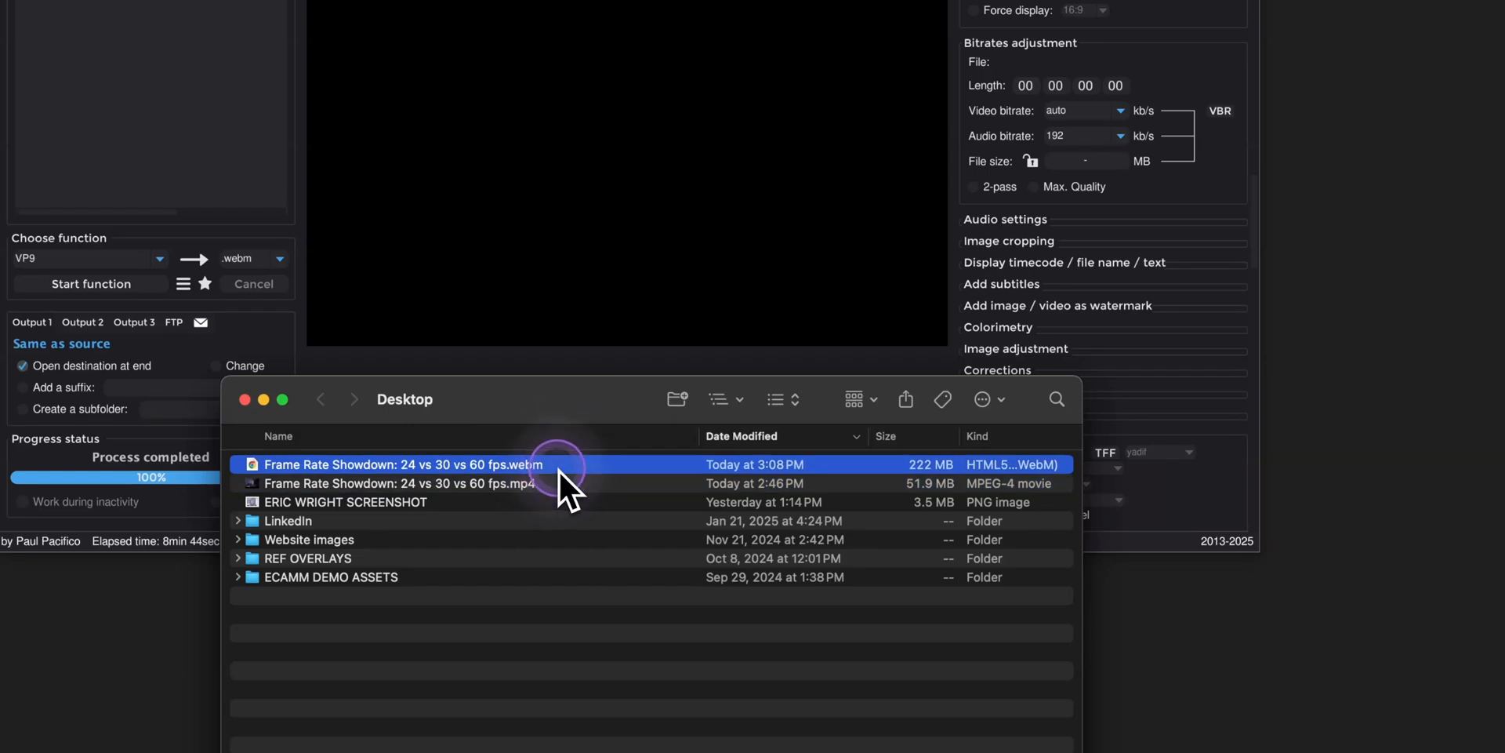
mouse_move(633, 498)
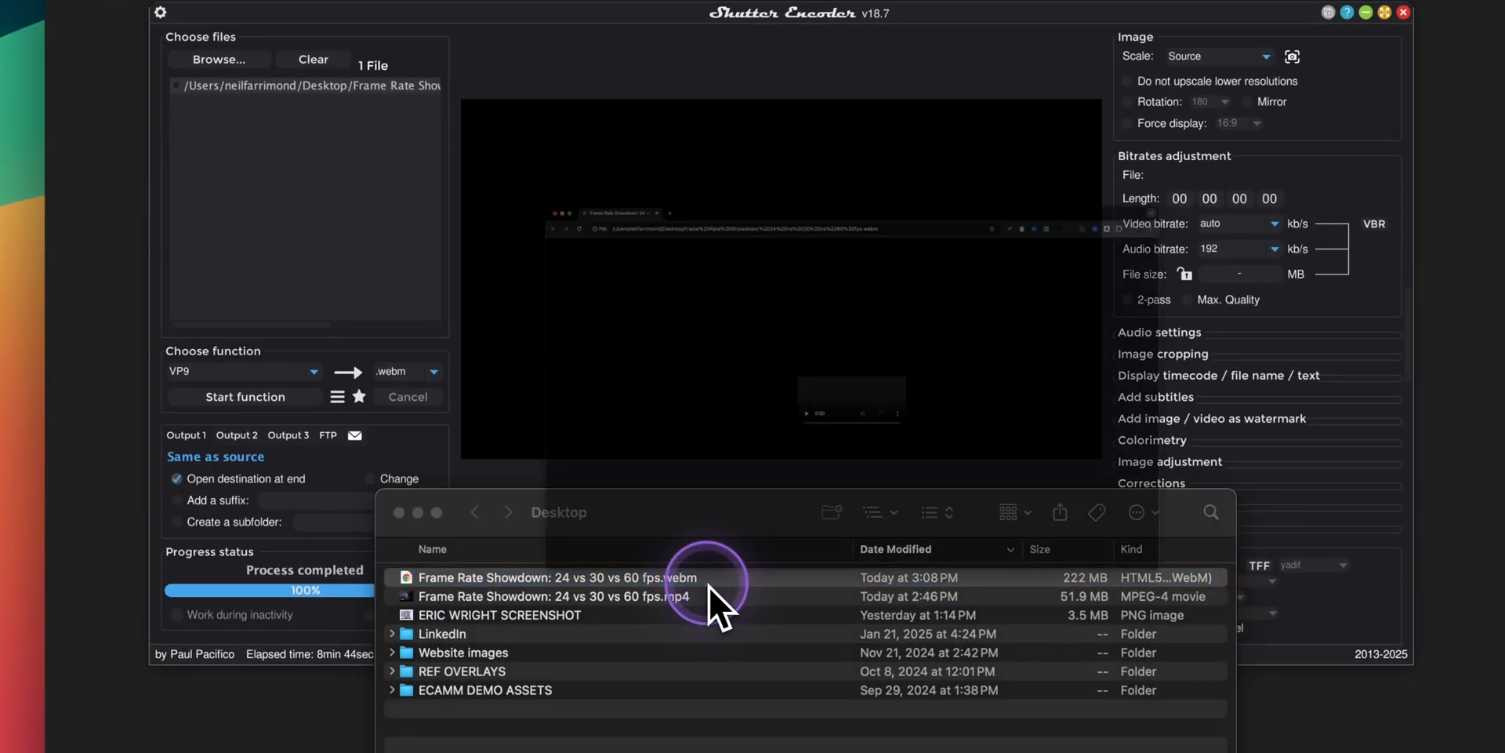
double_click(555, 577)
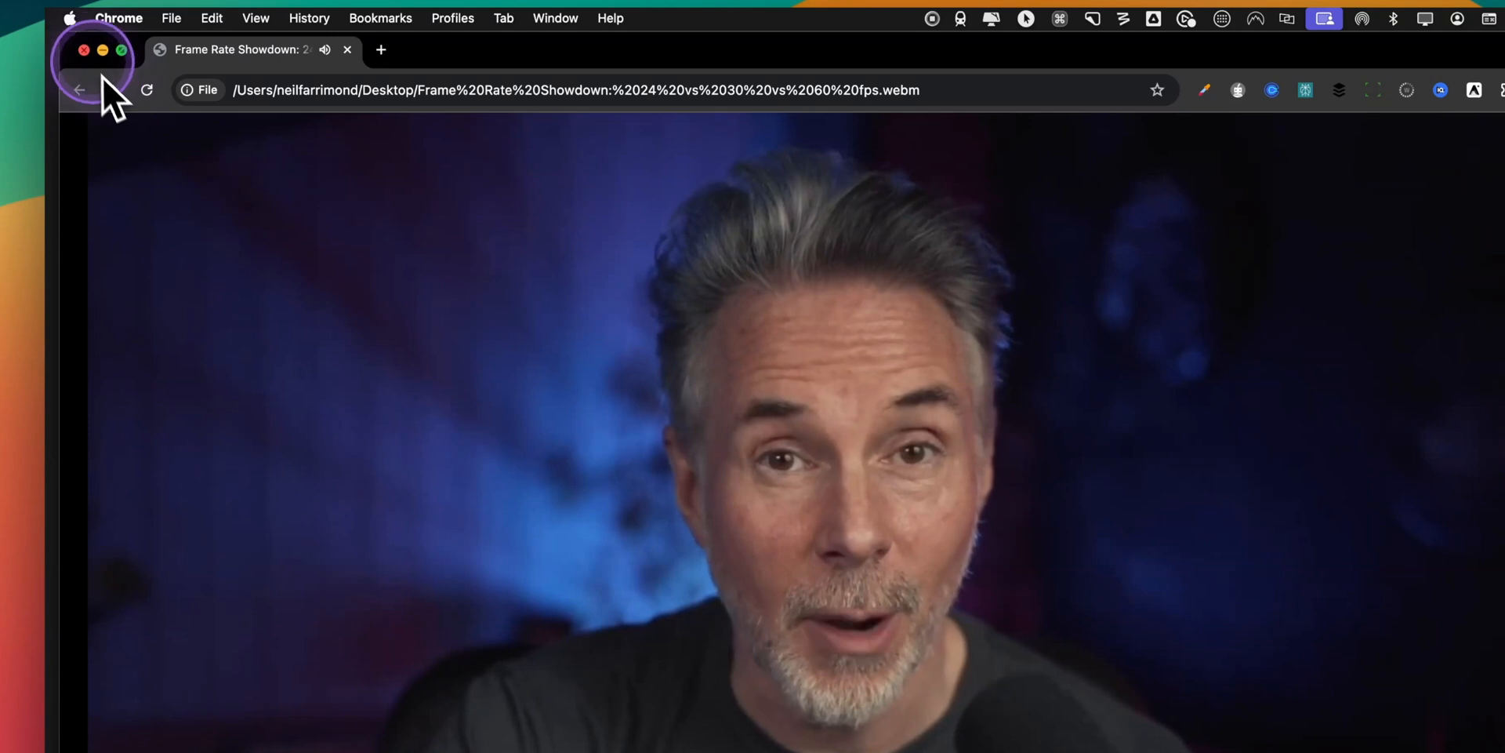